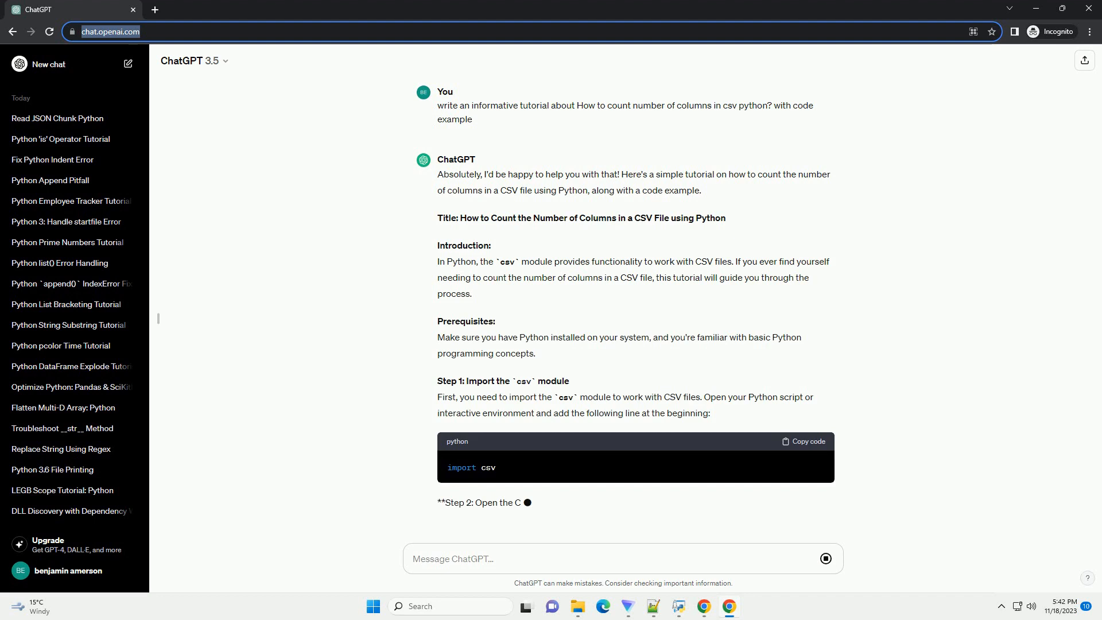
{"action": "scroll", "scroll_direction": "down", "scroll_amount": 3}
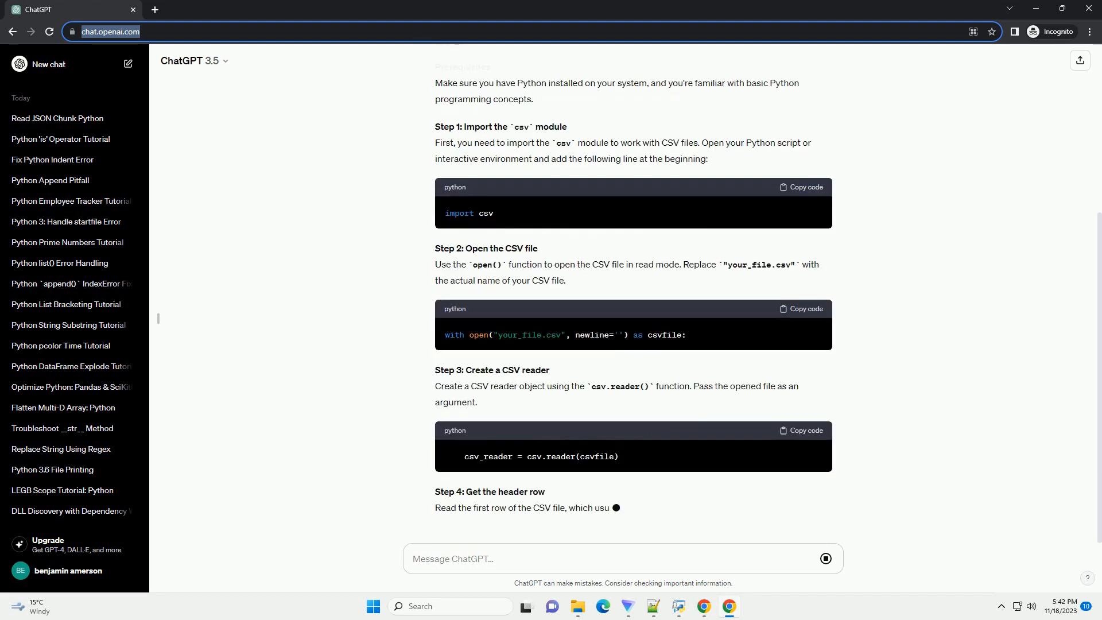
{"action": "scroll", "scroll_direction": "down", "scroll_amount": 3}
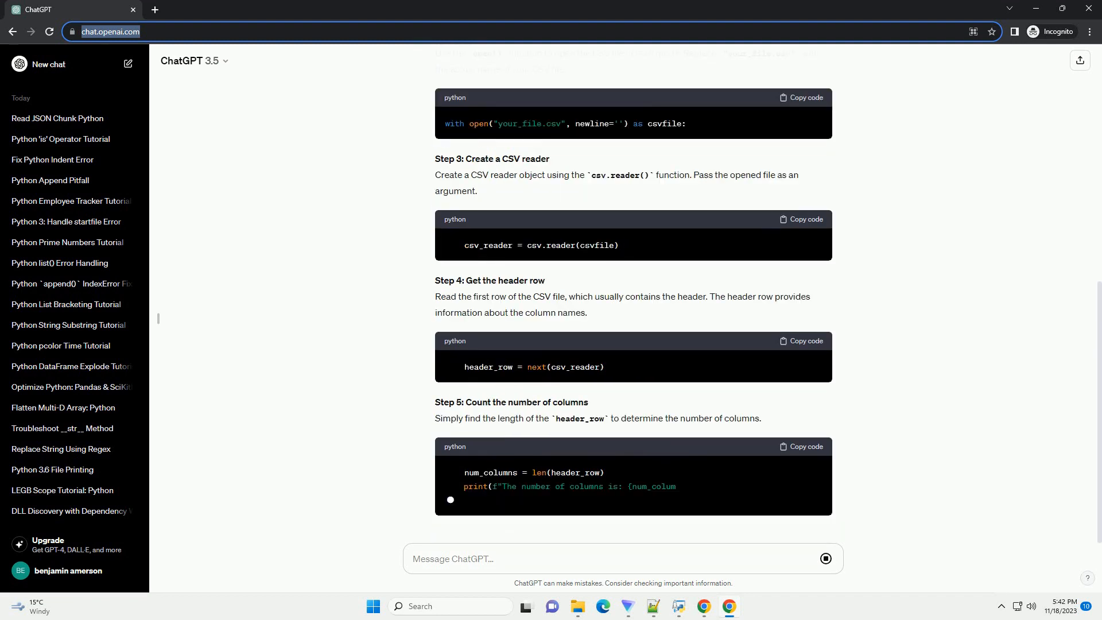
{"action": "scroll", "scroll_direction": "down", "scroll_amount": 3}
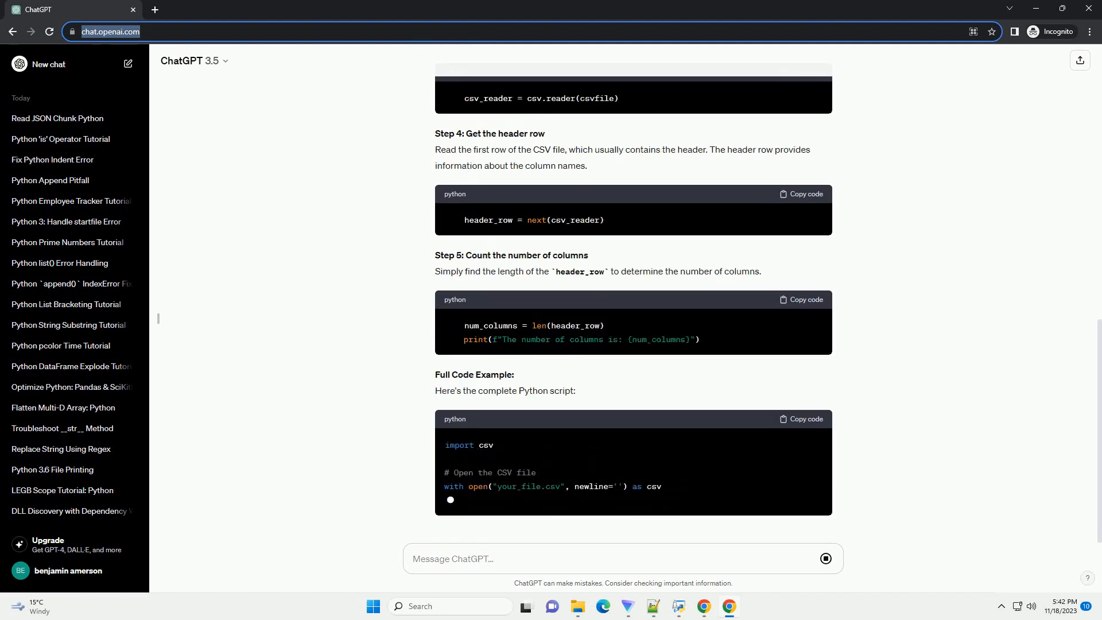
{"action": "scroll", "scroll_direction": "down", "scroll_amount": 3}
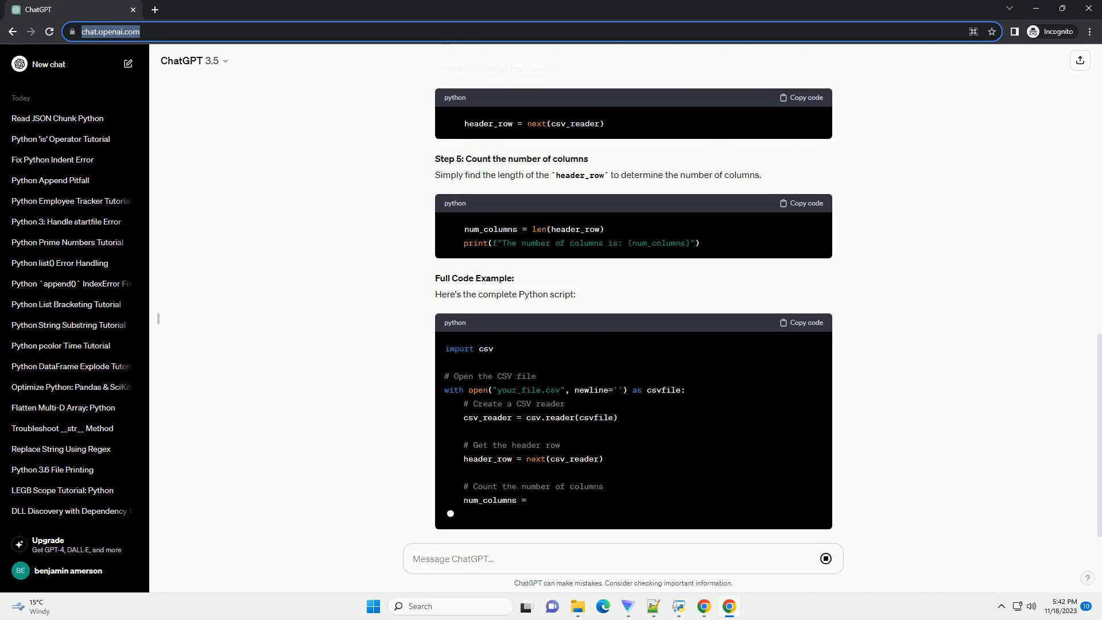